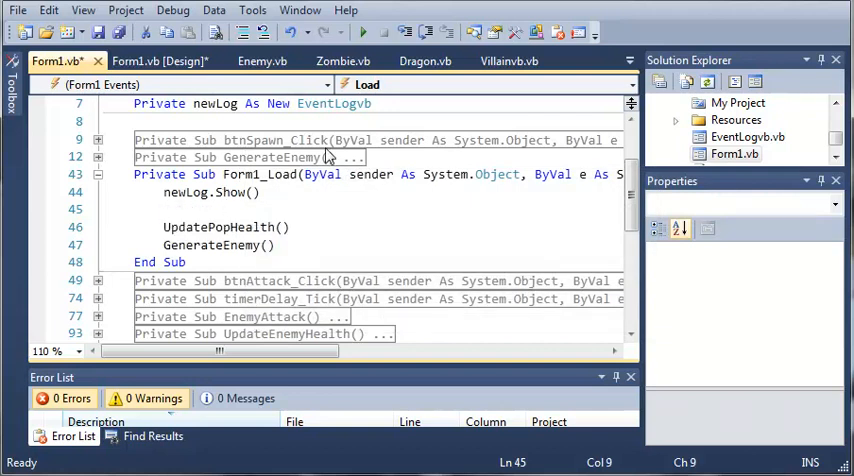
{"action": "mouse_move", "coordinate": [474, 148]}
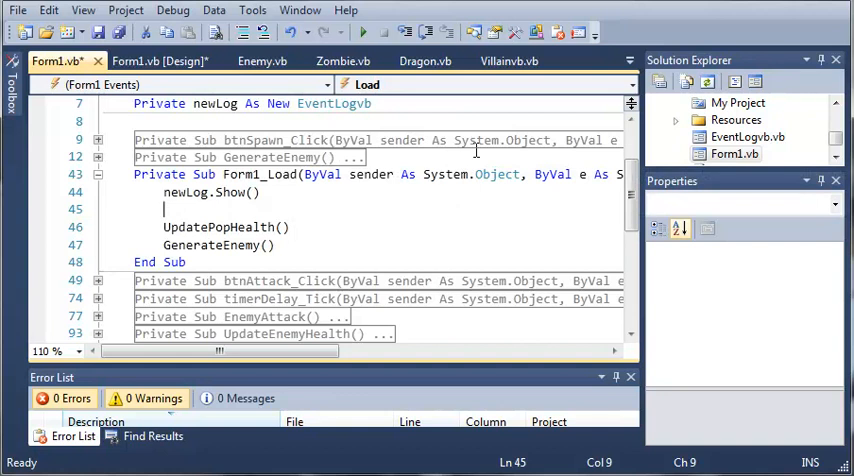
{"action": "mouse_move", "coordinate": [230, 228]}
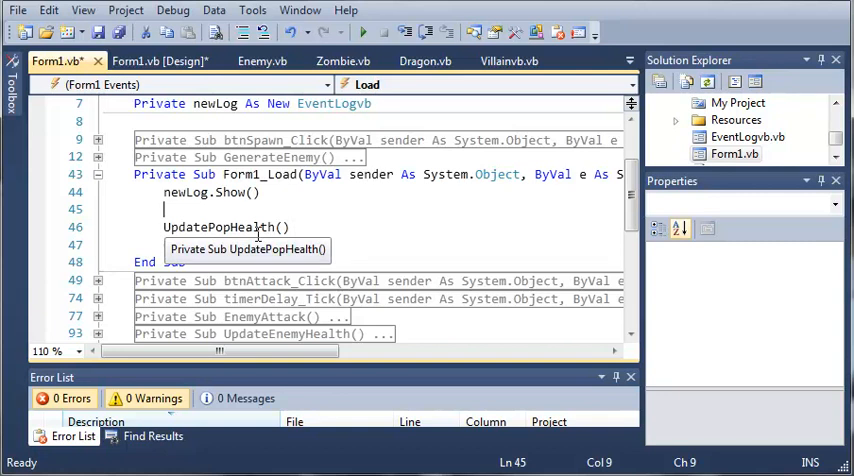
Begin a newLog.Location = New Point line after newLog.Show() in Form1_Load.
{"action": "type", "text": "NewLog"}
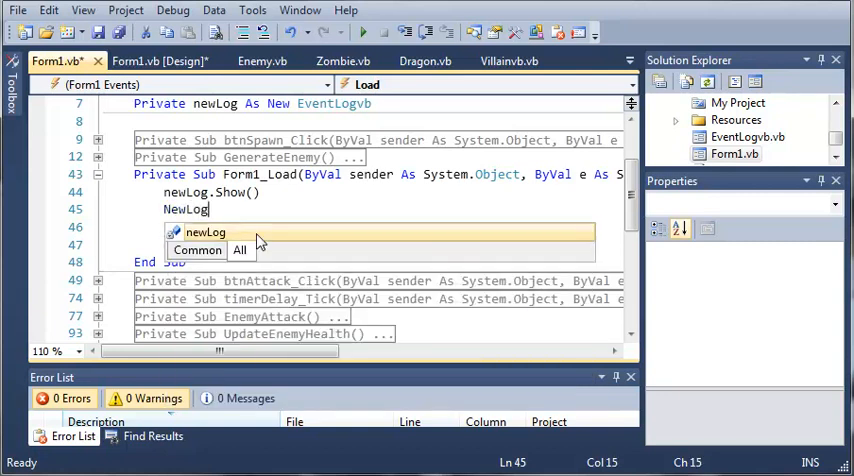
{"action": "type", "text": ".Location = New Point"}
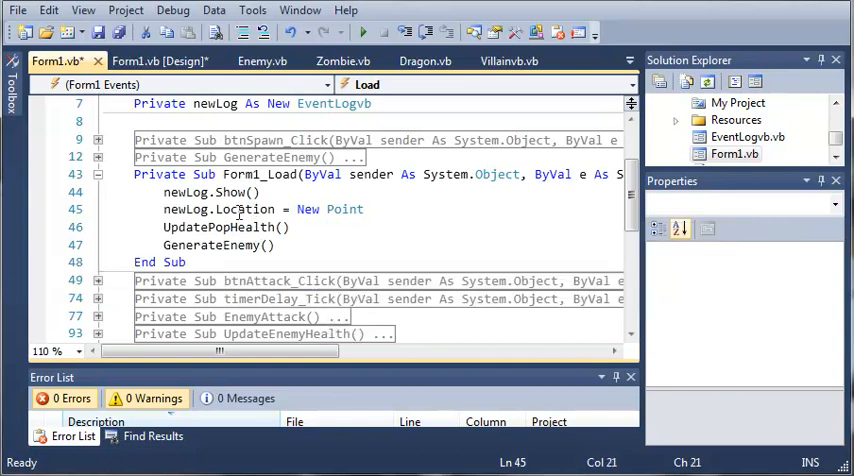
Give the New Point its first argument, Me.Location.X.
{"action": "left_click", "coordinate": [232, 208]}
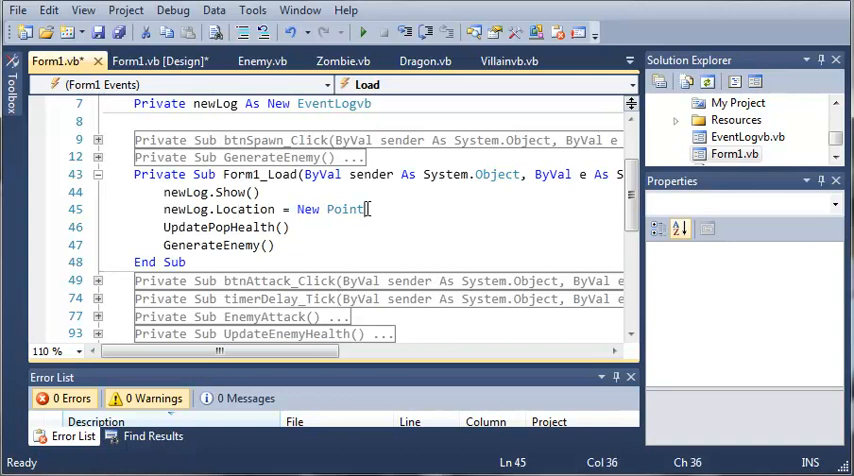
{"action": "type", "text": "("}
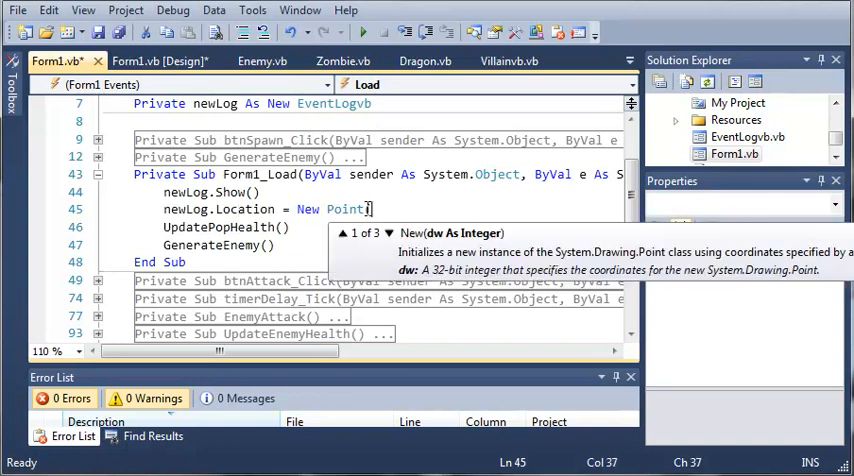
{"action": "type", "text": "."}
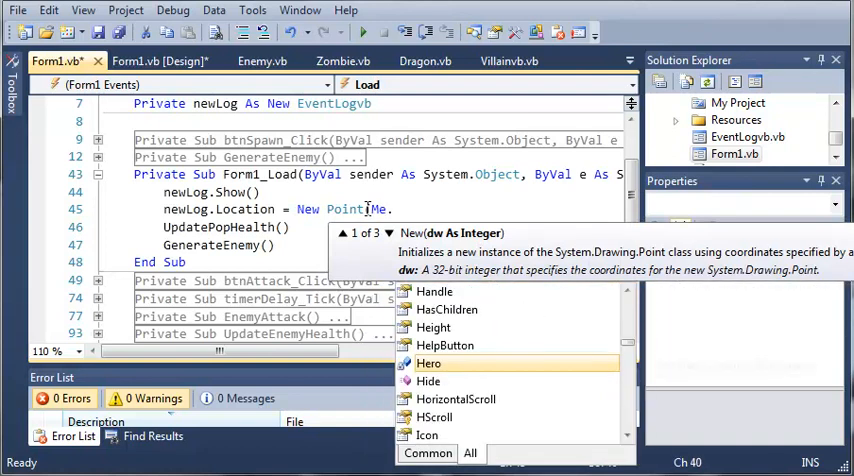
{"action": "type", "text": ".Location"}
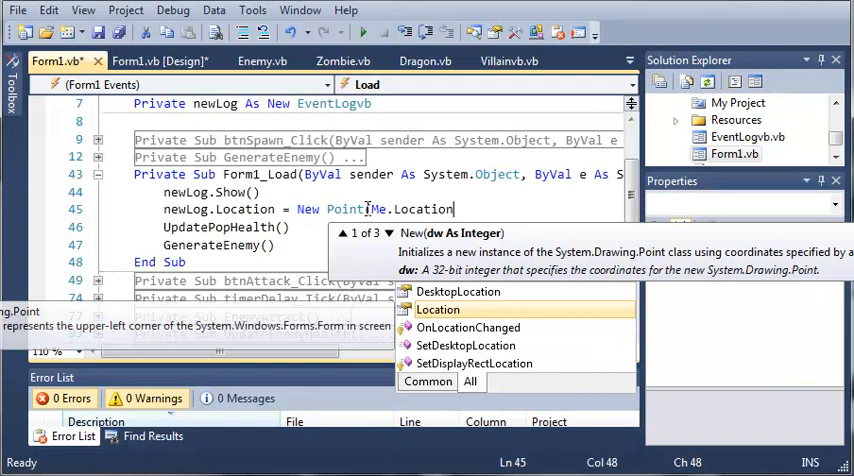
{"action": "type", "text": ".x"}
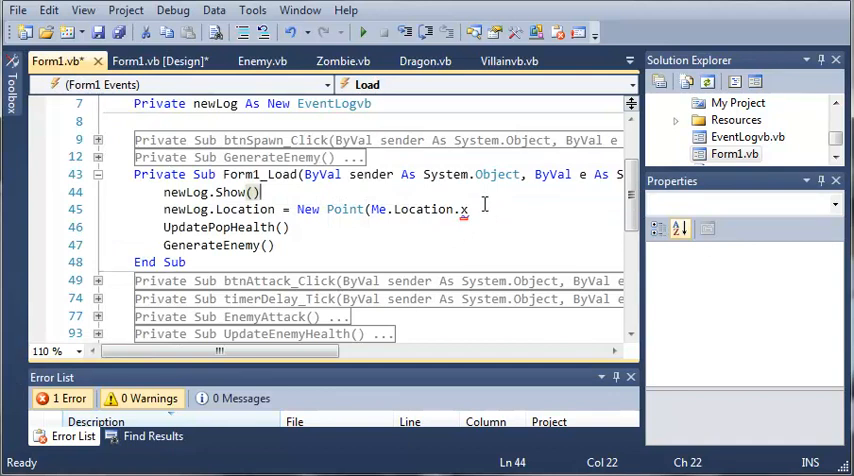
{"action": "type", "text": "."}
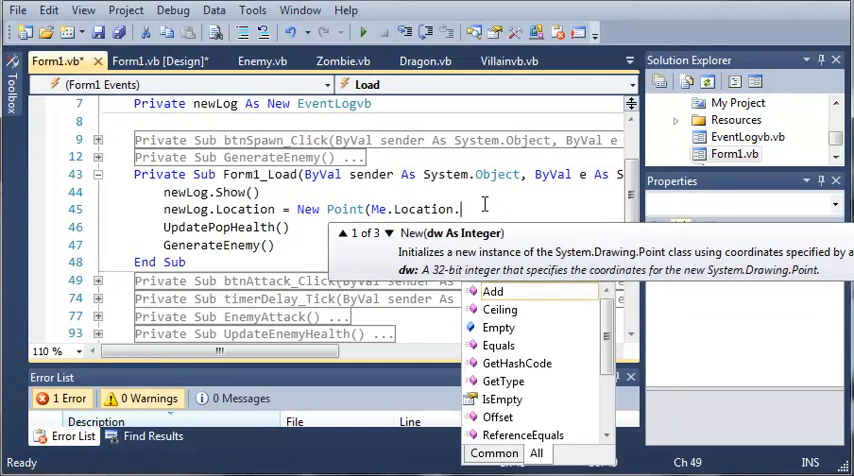
{"action": "type", "text": "X,"}
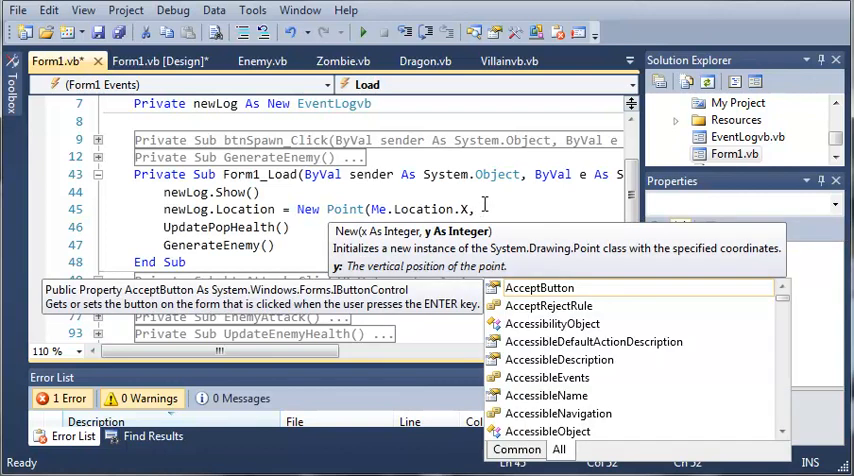
Start the second argument as Me.Location.Y minus an offset yet to be entered.
{"action": "type", "text": "Me.Location"}
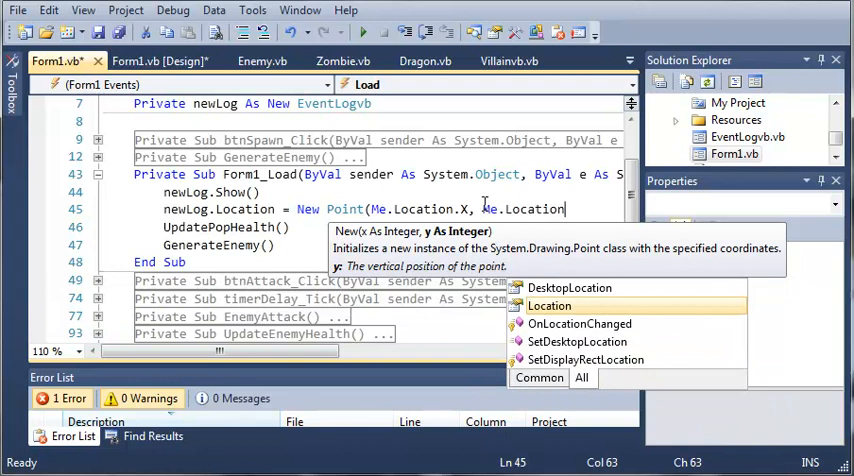
{"action": "type", "text": "Y"}
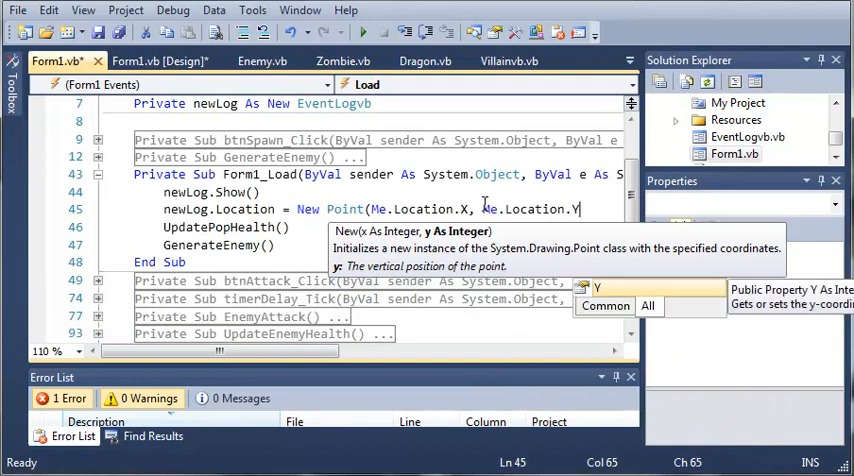
{"action": "type", "text": "-"}
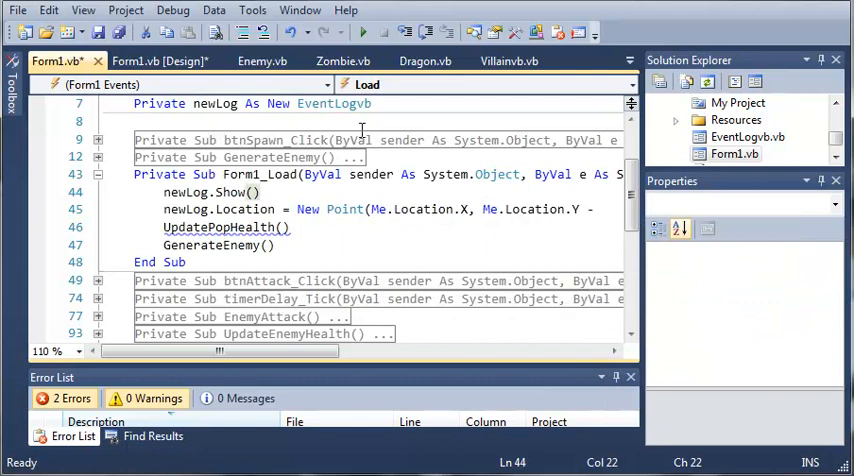
{"action": "left_click", "coordinate": [628, 60]}
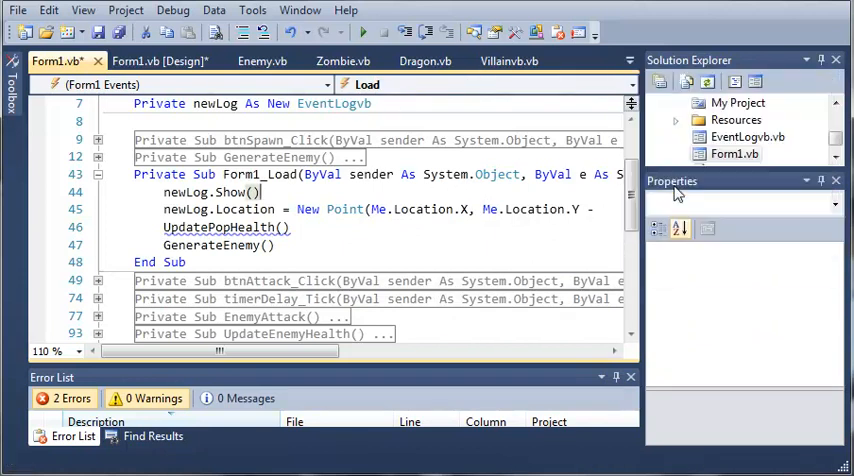
Check the form layout, run briefly, and finish the line as Me.Location.Y + 328.
{"action": "left_click", "coordinate": [160, 60]}
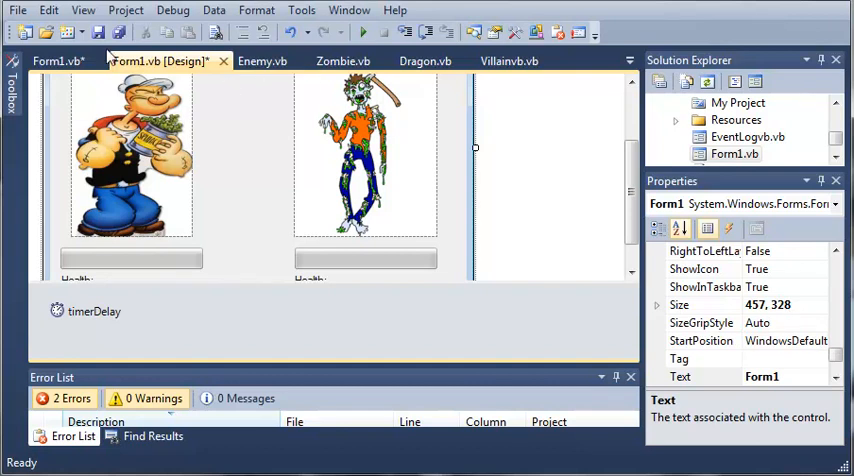
{"action": "left_click", "coordinate": [50, 60]}
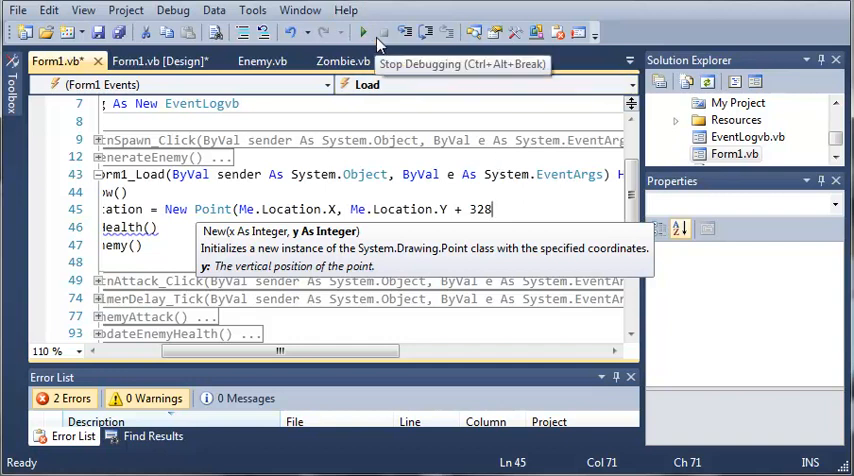
{"action": "left_click", "coordinate": [364, 32]}
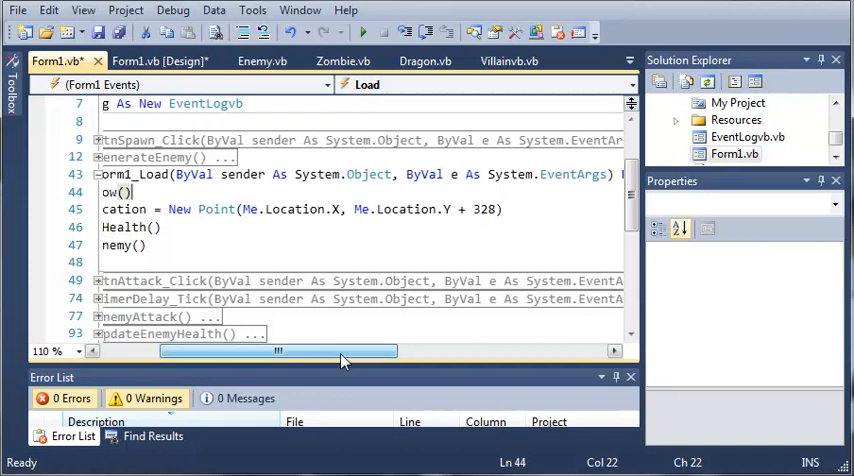
{"action": "scroll", "scroll_direction": "left", "scroll_amount": 3}
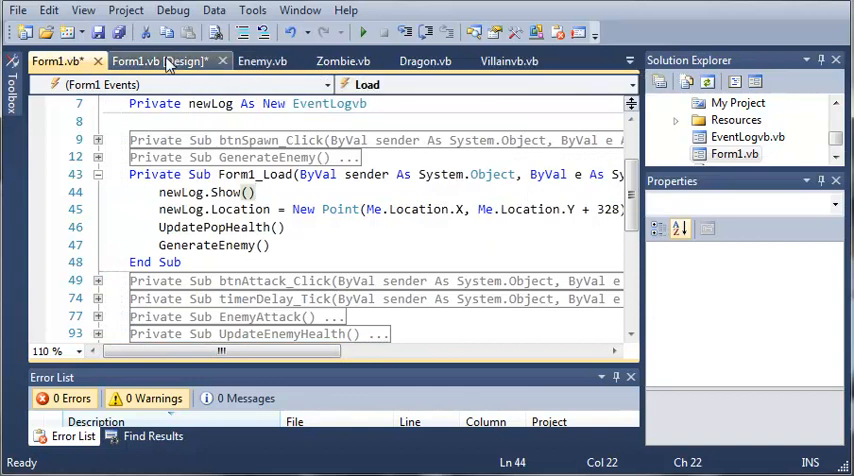
Create a handler for Form1's Move event from the designer's event list.
{"action": "left_click", "coordinate": [160, 60]}
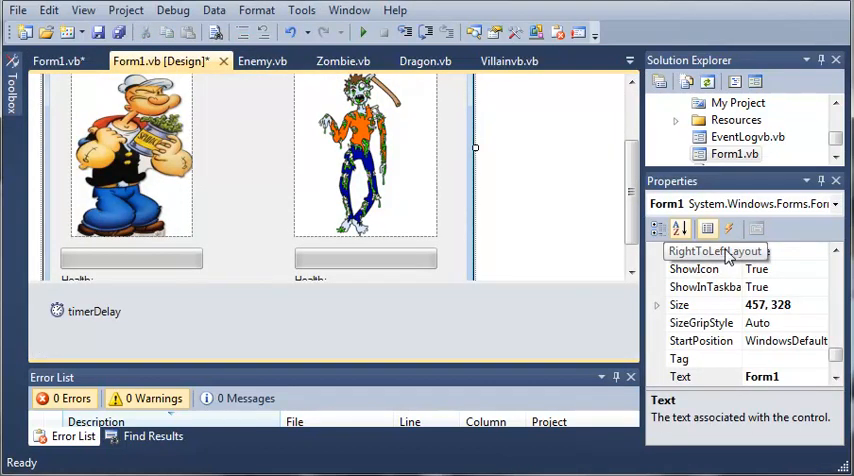
{"action": "left_click", "coordinate": [728, 228]}
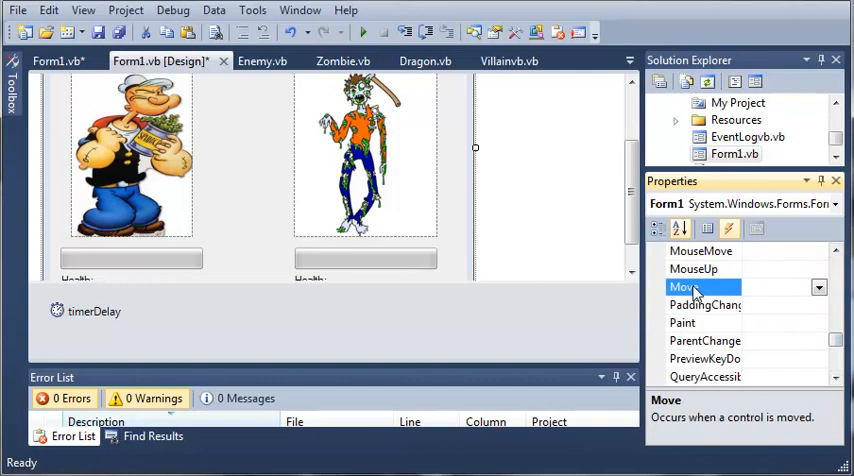
{"action": "double_click", "coordinate": [684, 288]}
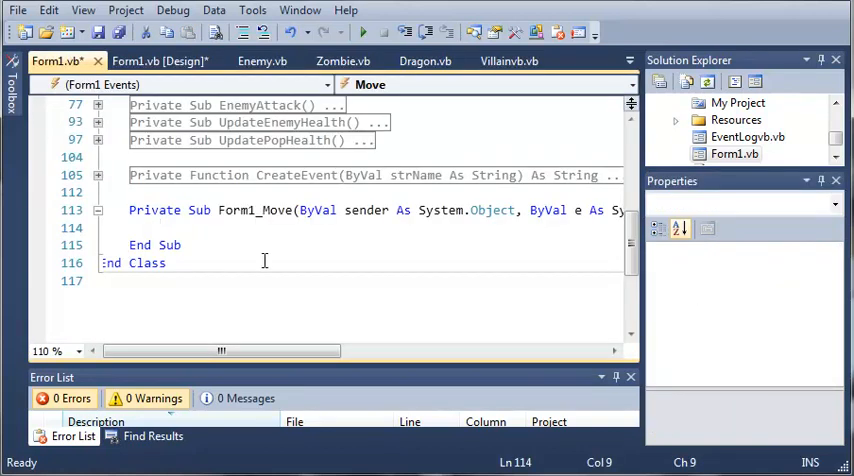
{"action": "mouse_move", "coordinate": [208, 244]}
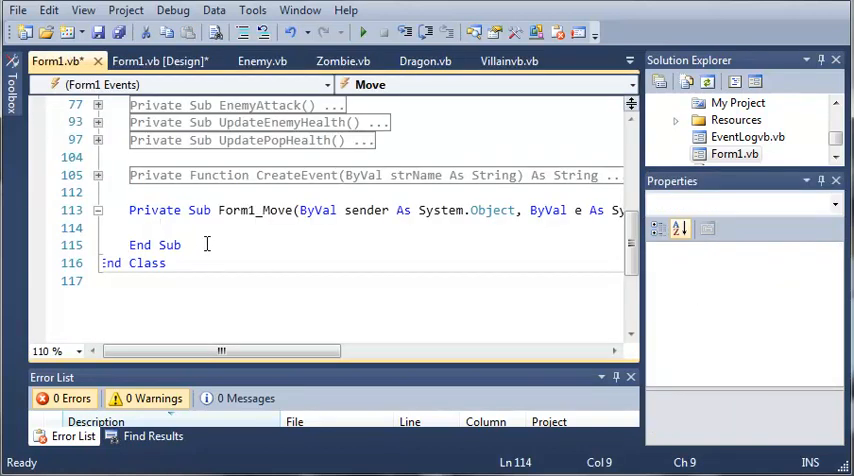
In Form1_Move set newLog.Location to New Point(Me.Location.X, Me.Location.Y + 328).
{"action": "type", "text": "New1"}
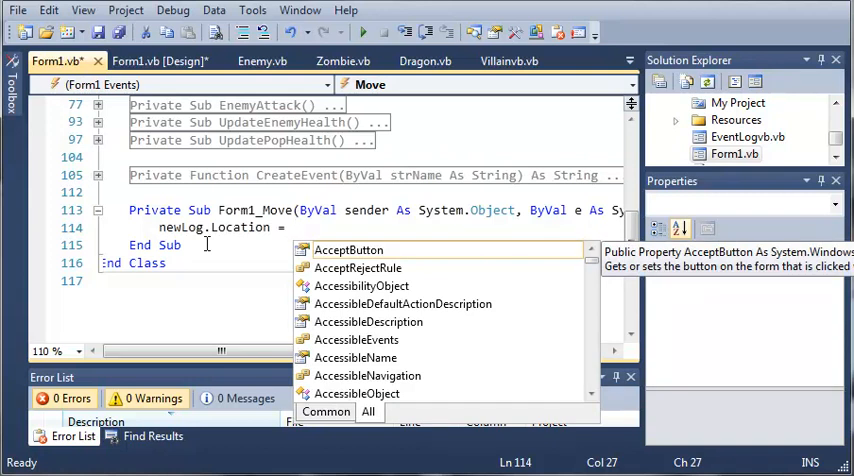
{"action": "type", "text": "New Point(Me.Location.X, Me."}
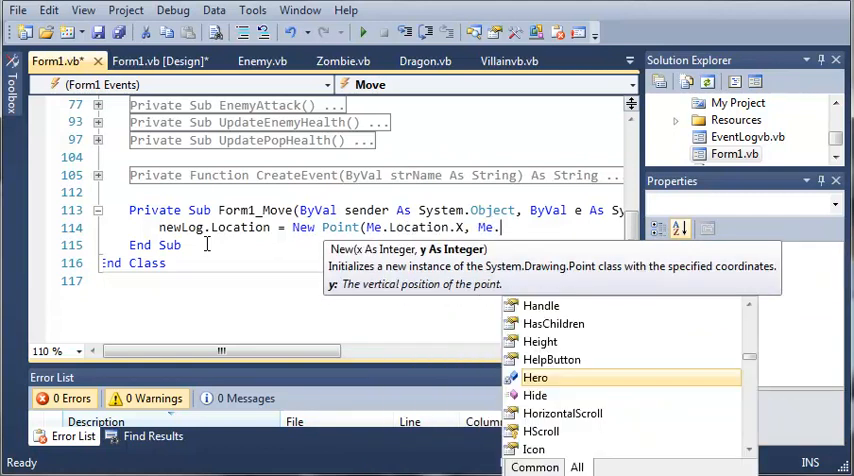
{"action": "type", "text": "Y"}
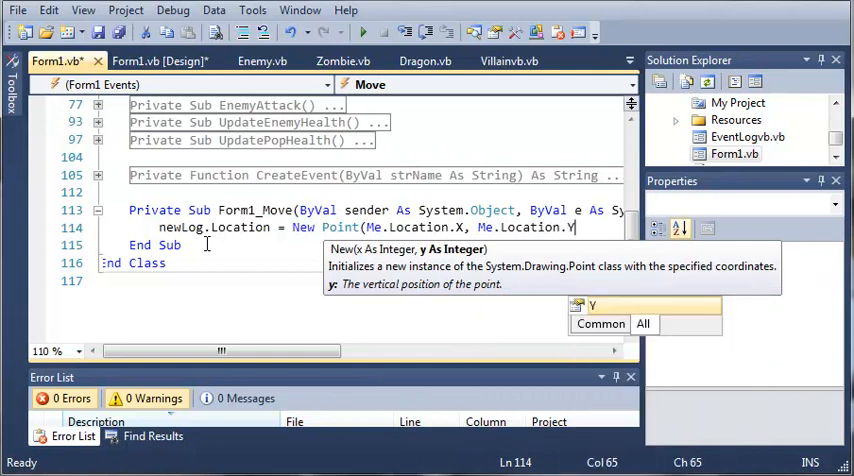
{"action": "type", "text": "+"}
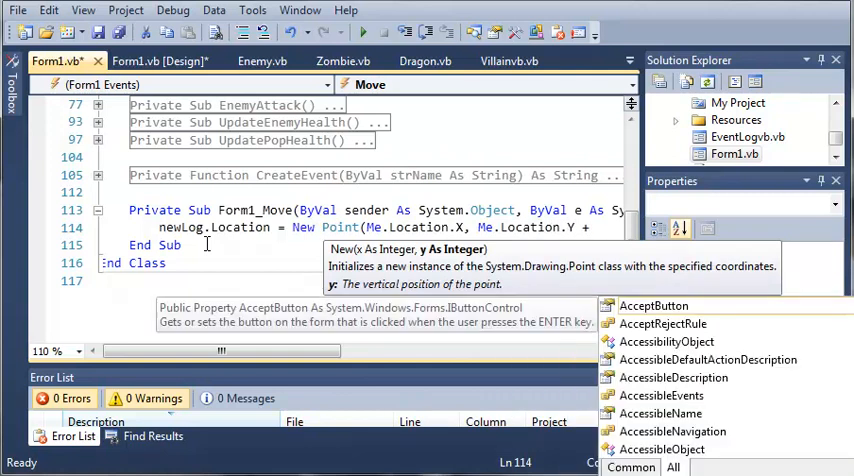
{"action": "type", "text": "328"}
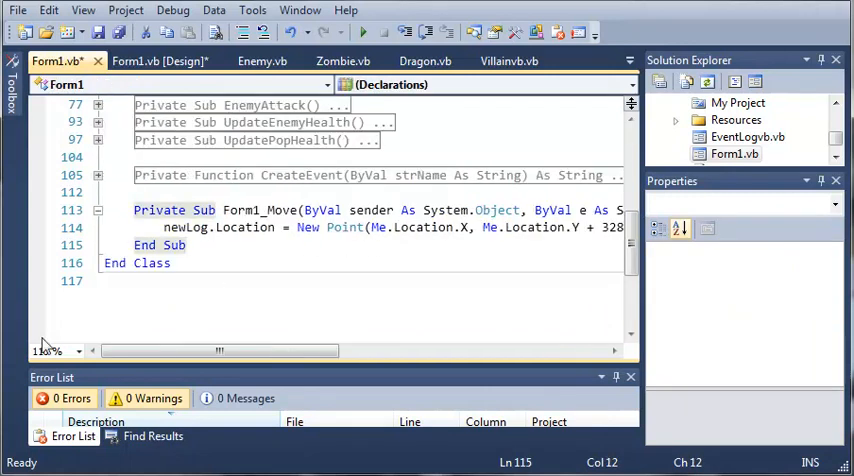
Run the game and move the form to confirm the event log follows below it.
{"action": "left_click", "coordinate": [98, 210]}
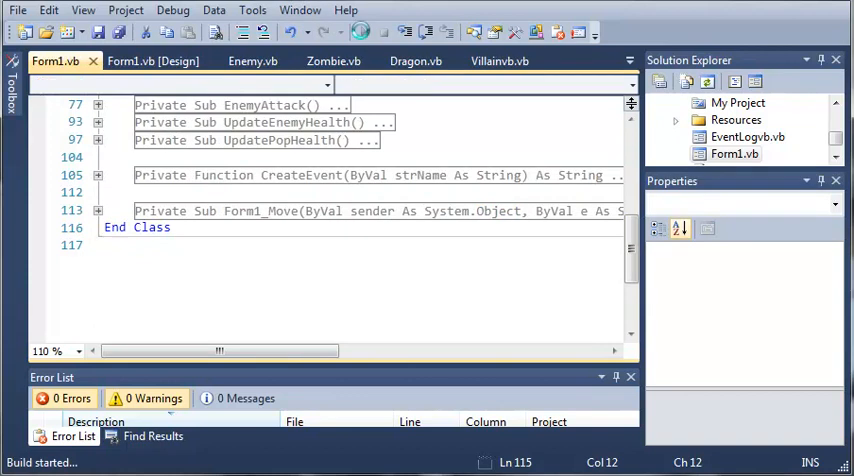
{"action": "left_click", "coordinate": [344, 32]}
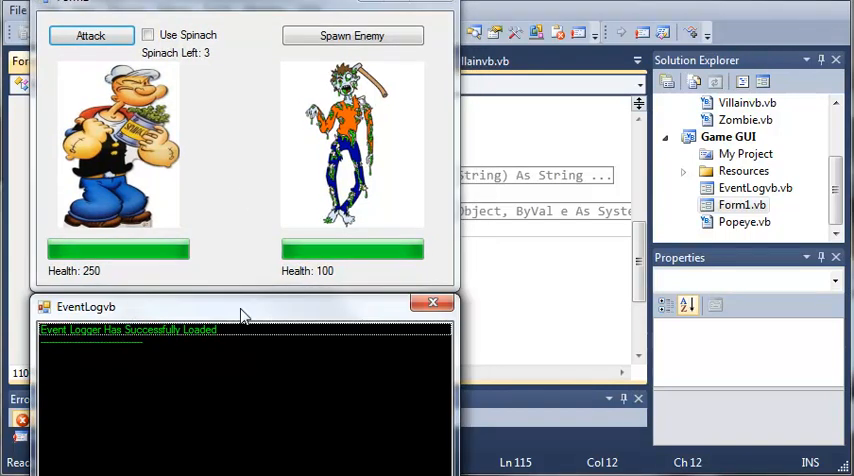
{"action": "left_click_drag", "start_coordinate": [240, 308], "coordinate": [220, 350]}
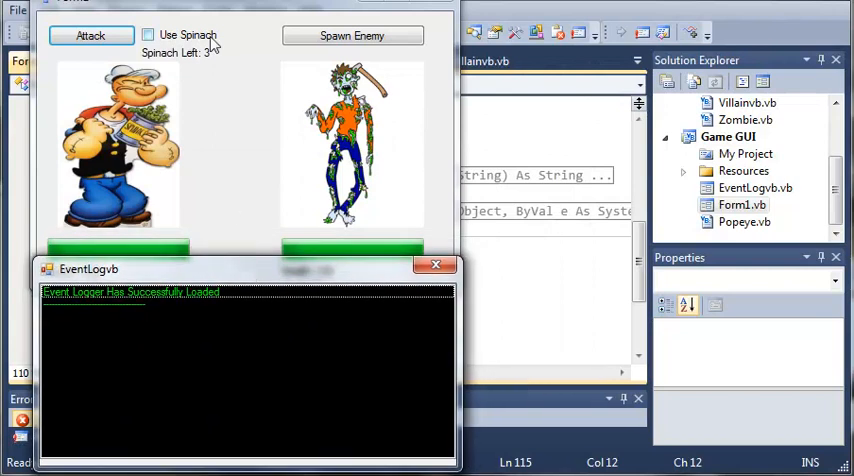
{"action": "left_click", "coordinate": [436, 264]}
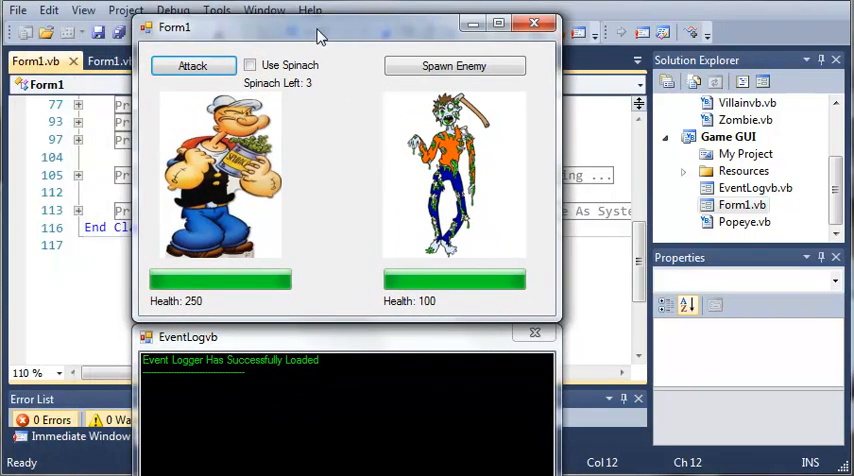
Attack the zombie twice to confirm the log records the damage.
{"action": "left_click", "coordinate": [186, 76]}
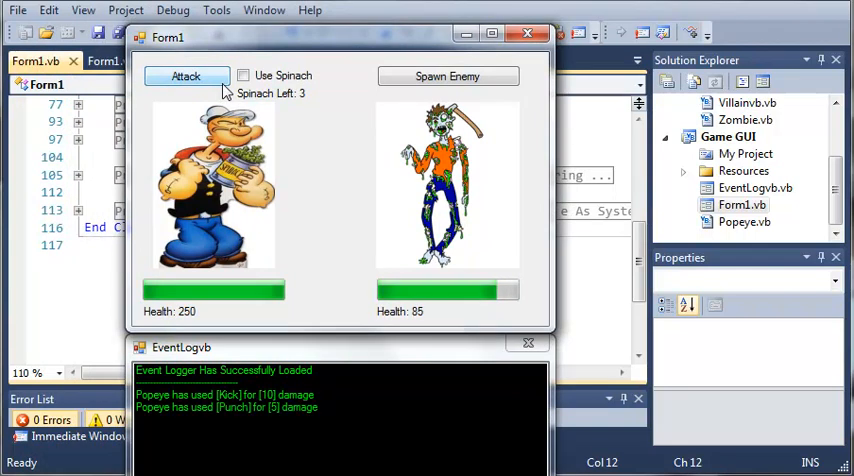
{"action": "left_click", "coordinate": [186, 76]}
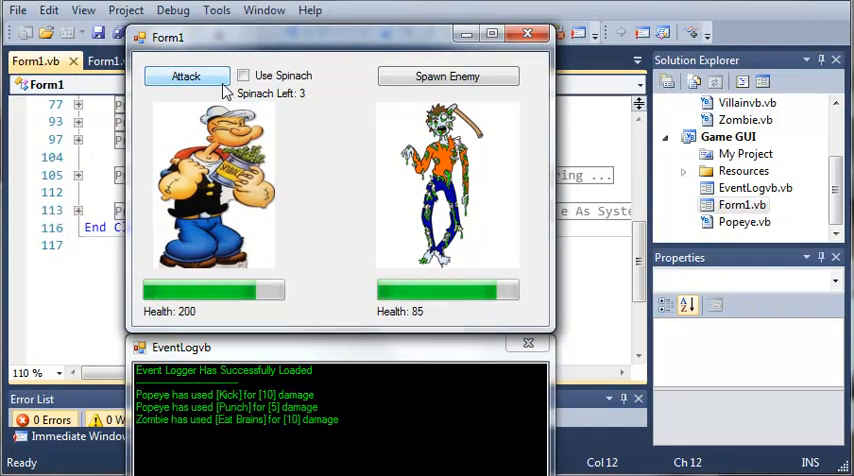